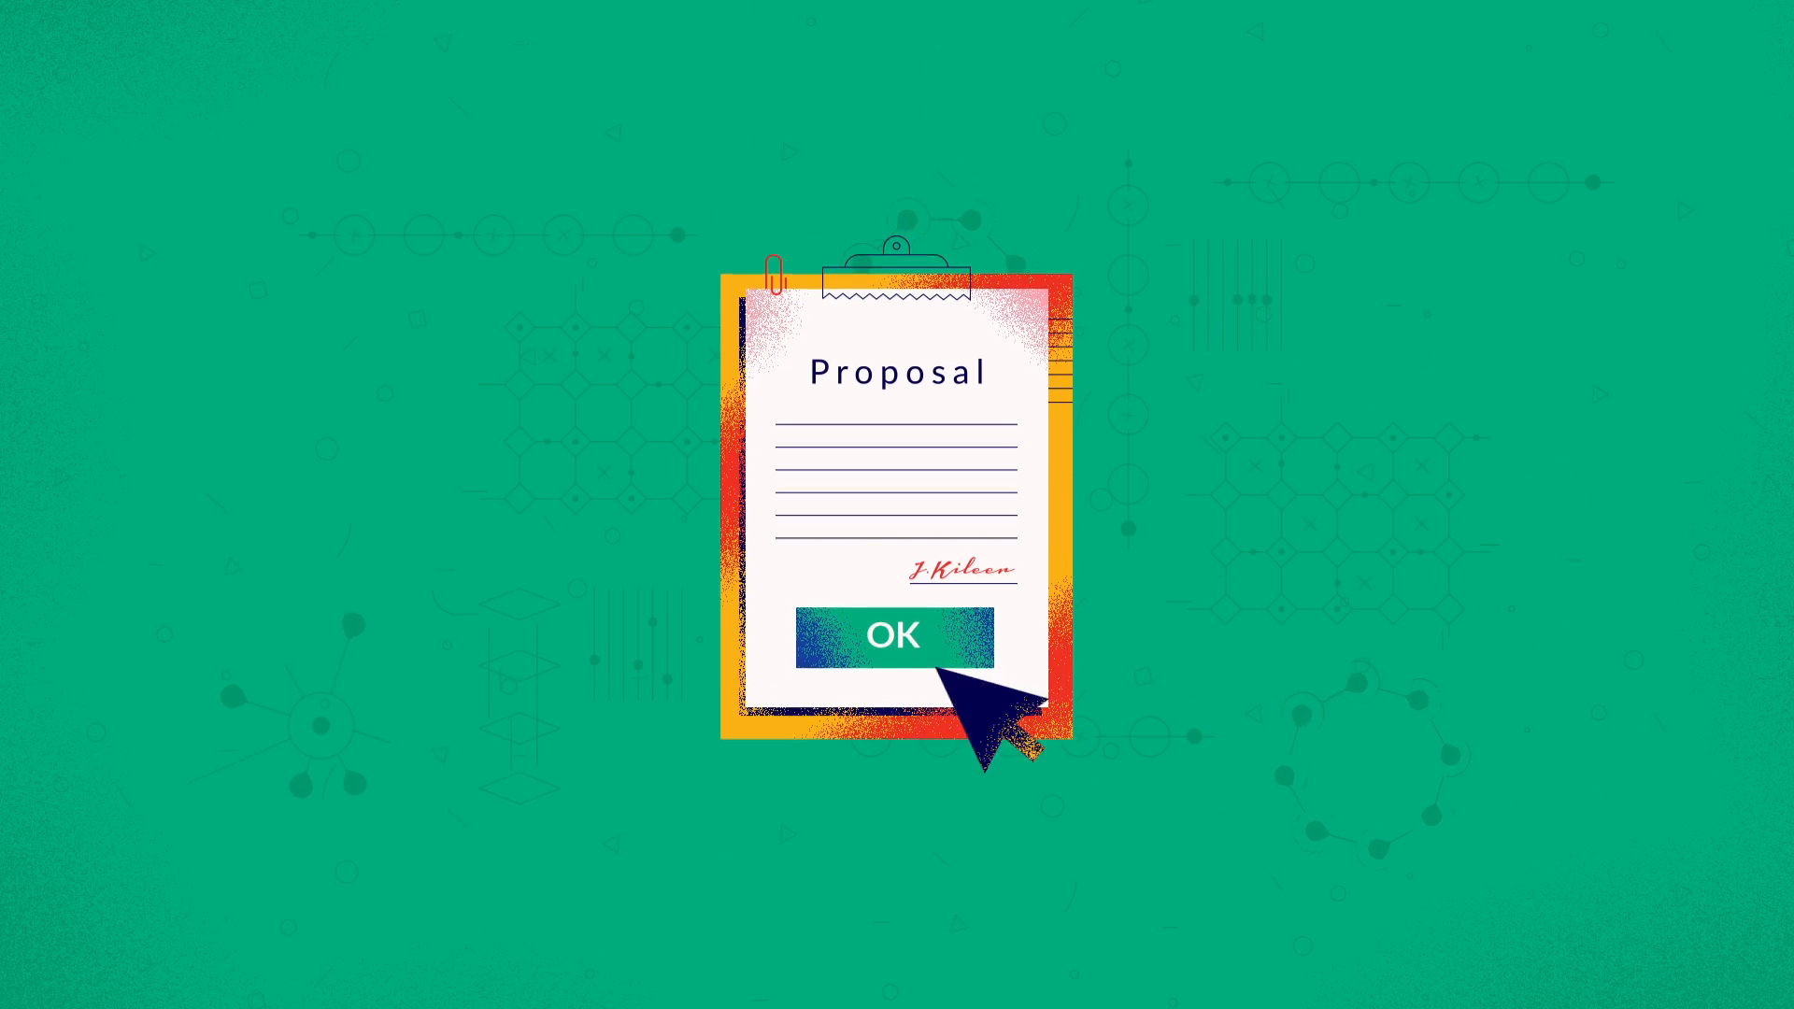
{"action": "left_click", "coordinate": [893, 635]}
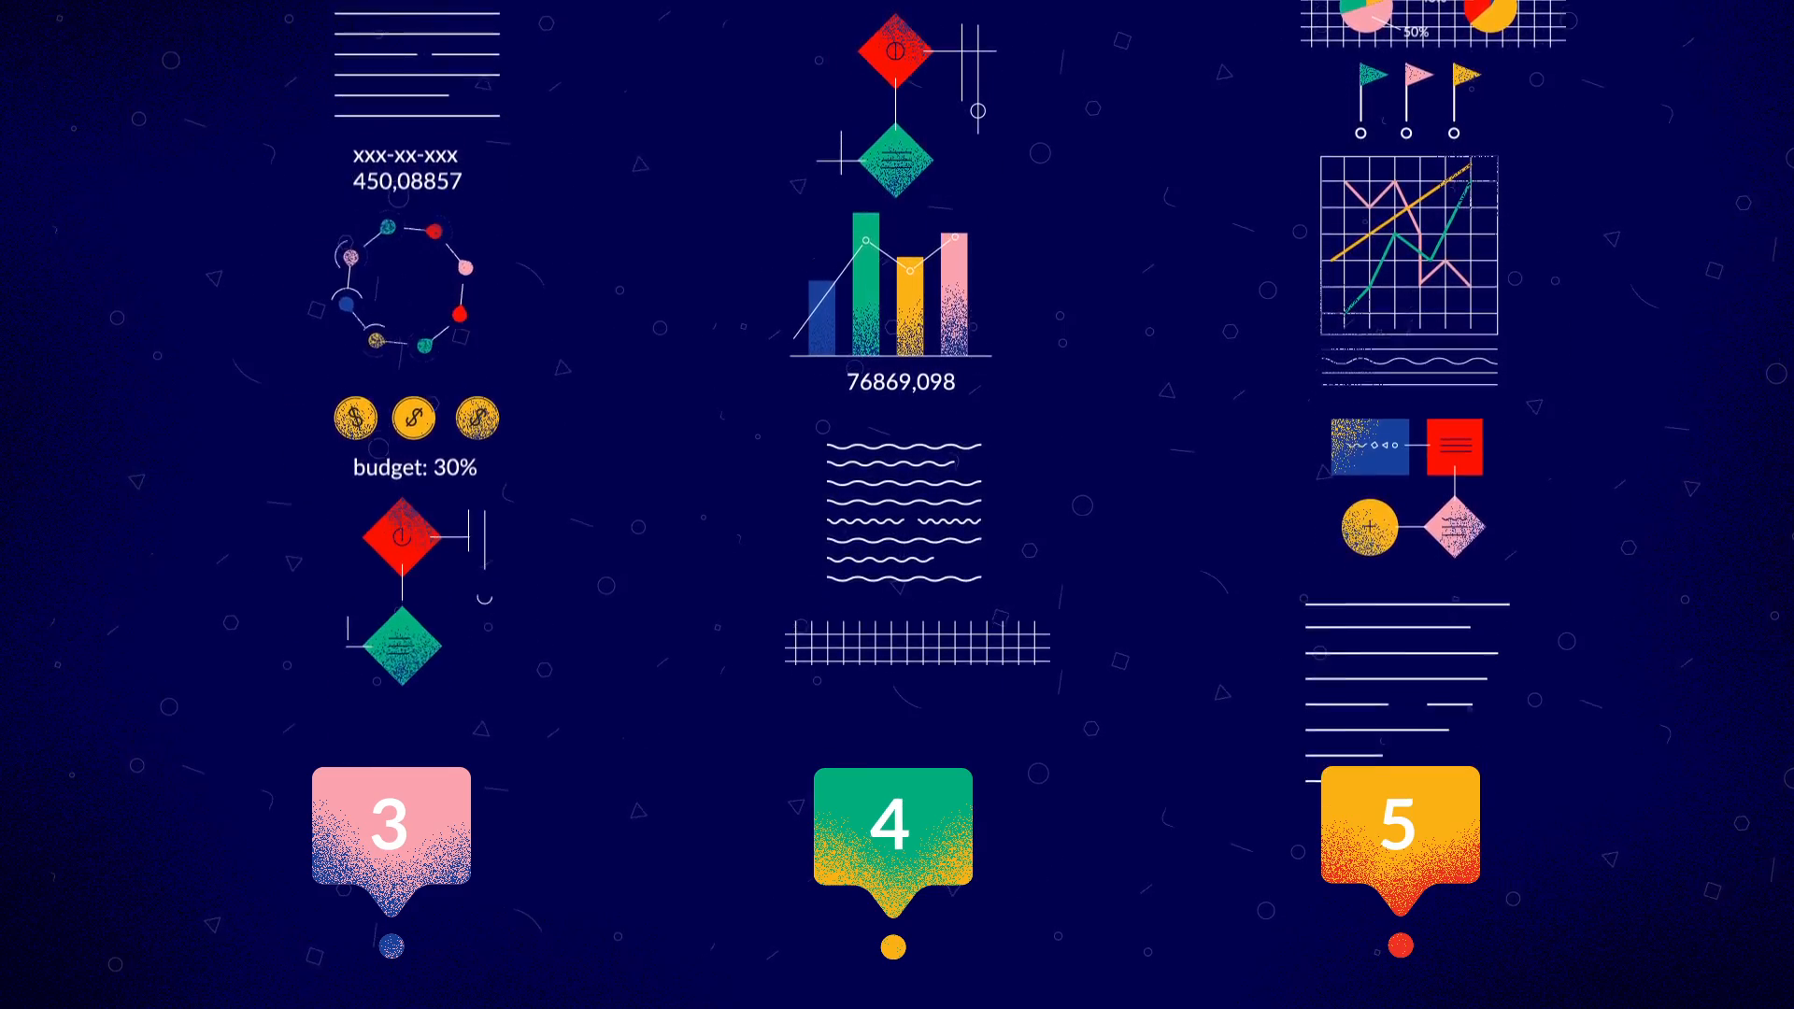
{"action": "scroll", "scroll_direction": "down", "scroll_amount": 3}
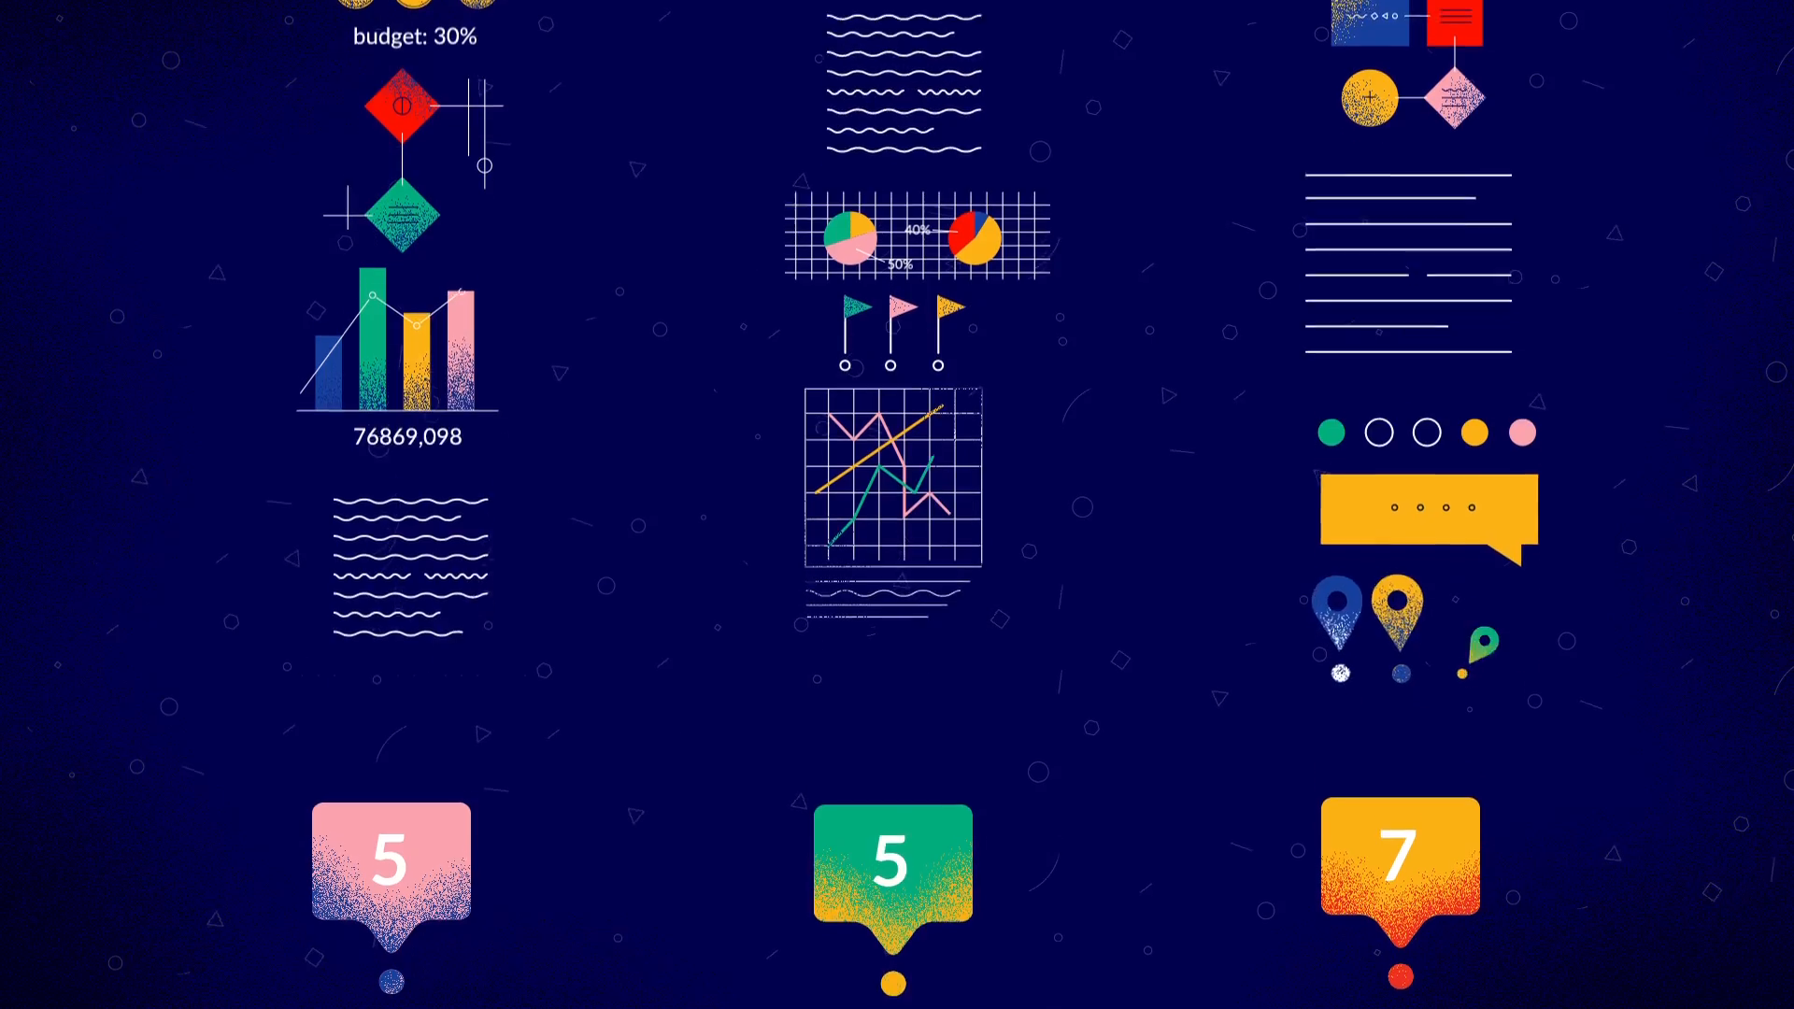